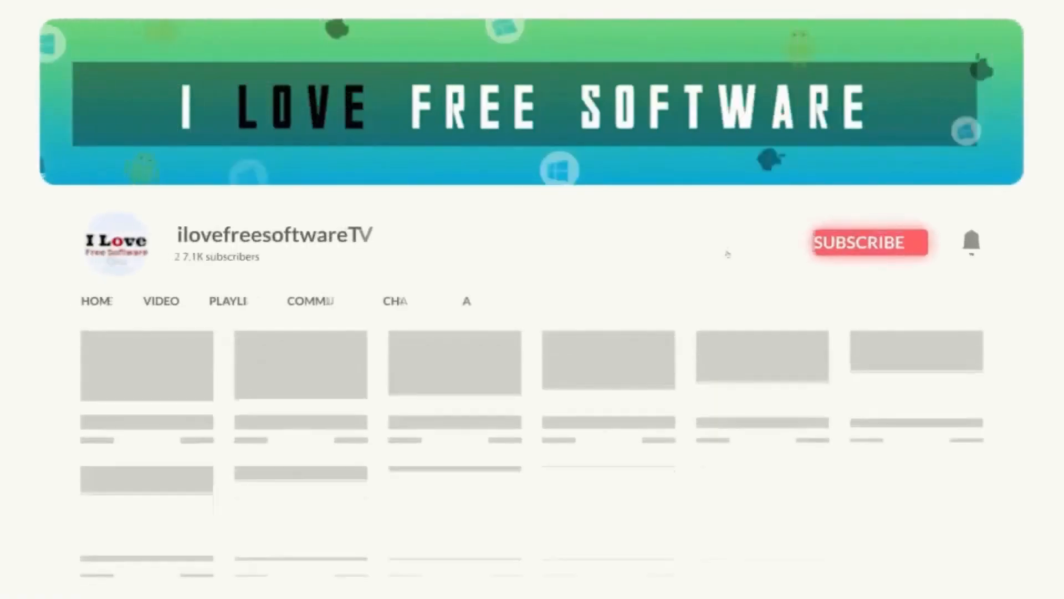
# Launch NordVPN from the taskbar and log in to reach the map home screen
pyautogui.click(869, 242)
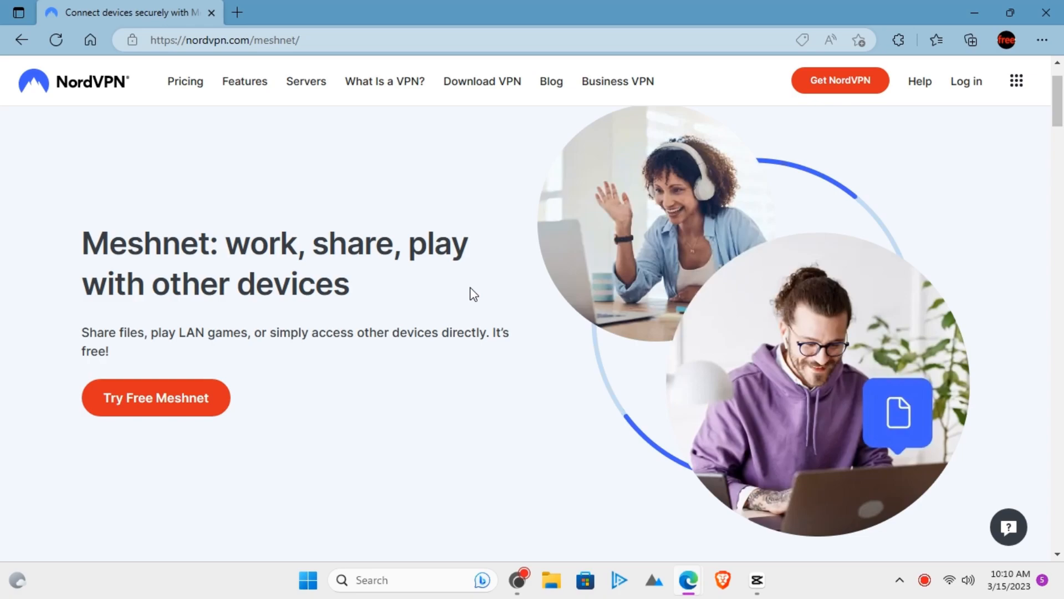
pyautogui.scroll(-3)
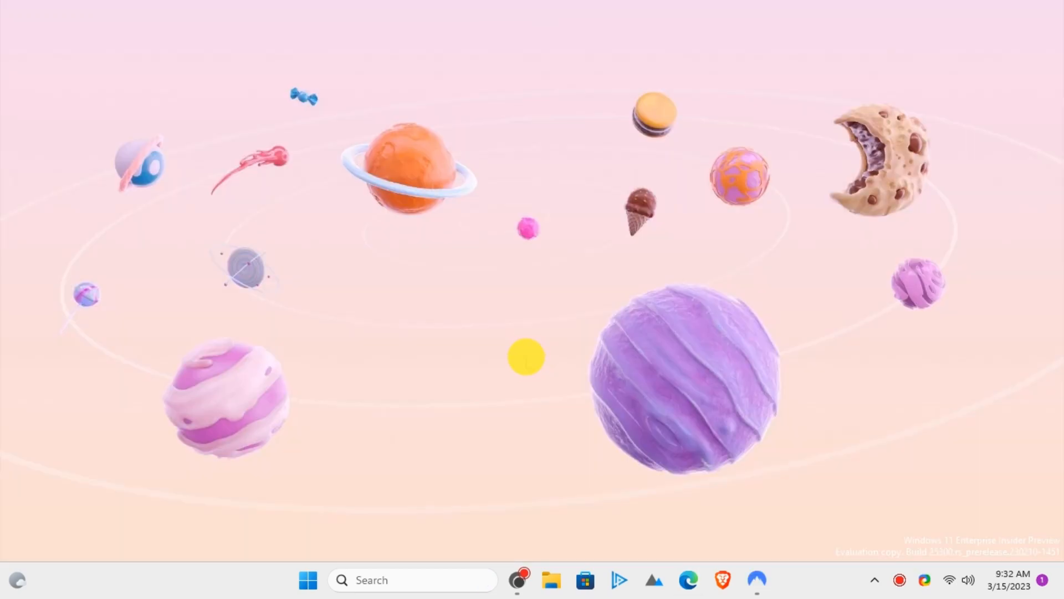
pyautogui.click(755, 580)
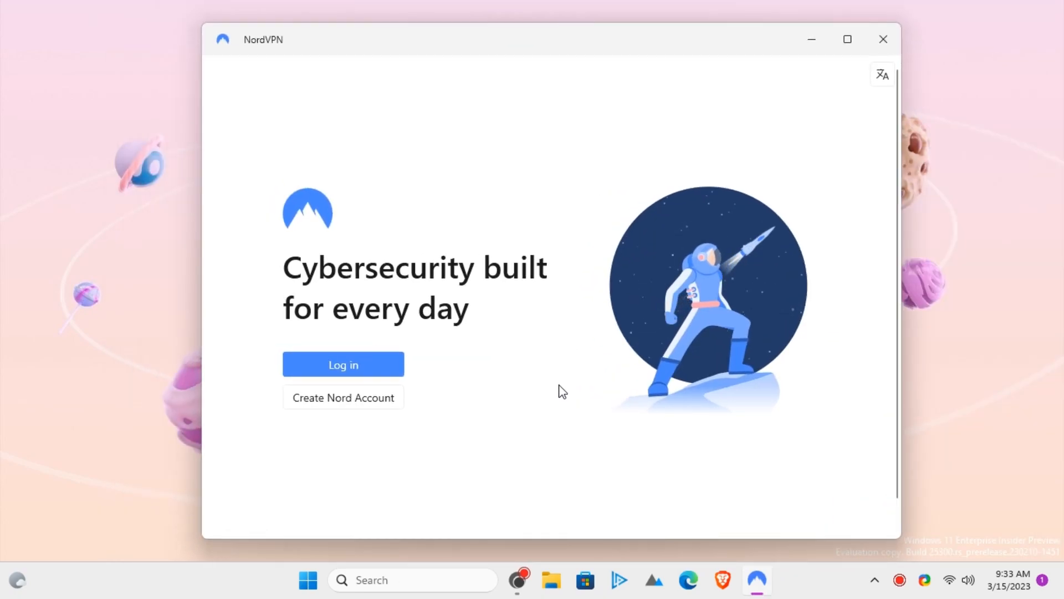
pyautogui.click(343, 364)
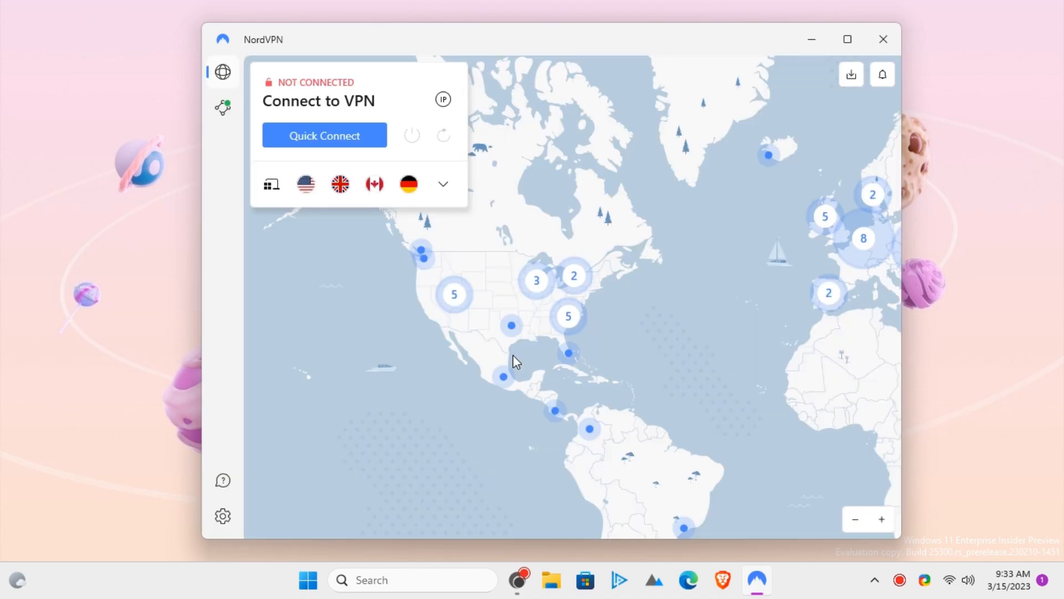
# Check the current IP in Edge, then reach the Meshnet permissions page for ilovefreesoftware.test-himalayas.nord
pyautogui.click(222, 108)
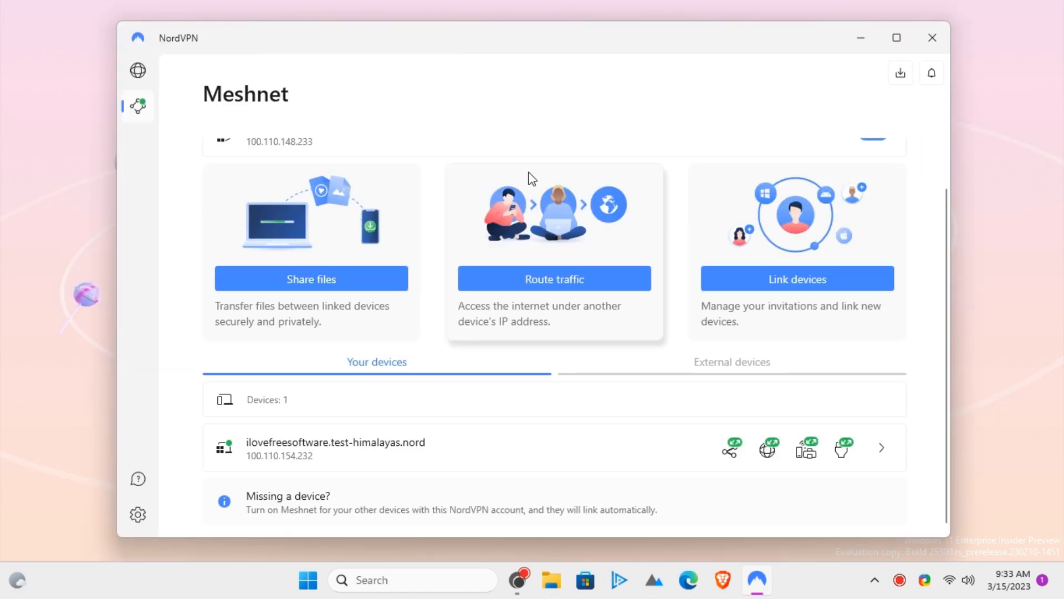
pyautogui.moveTo(467, 510)
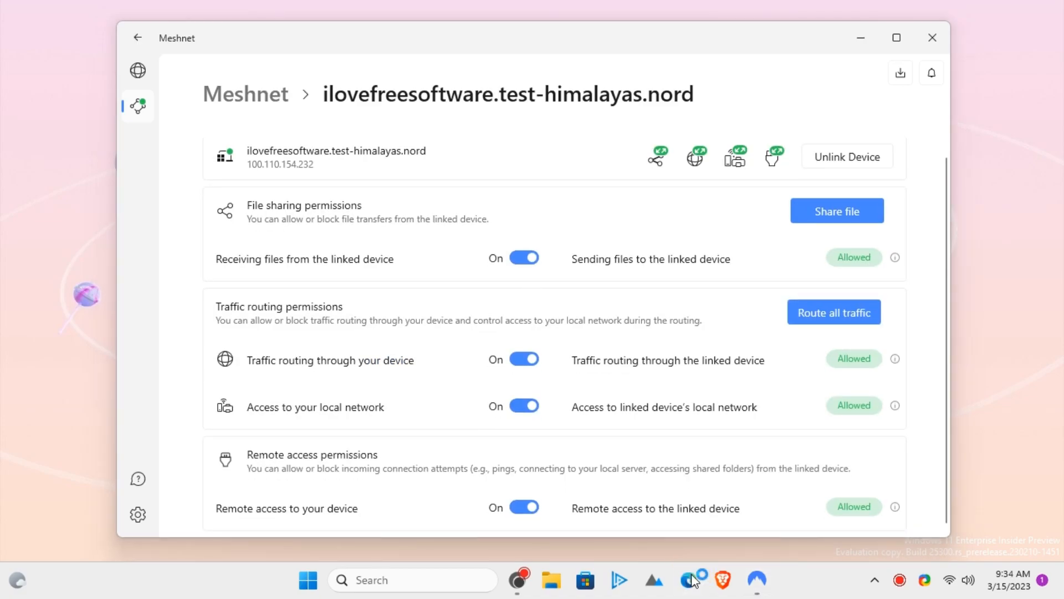
pyautogui.click(688, 580)
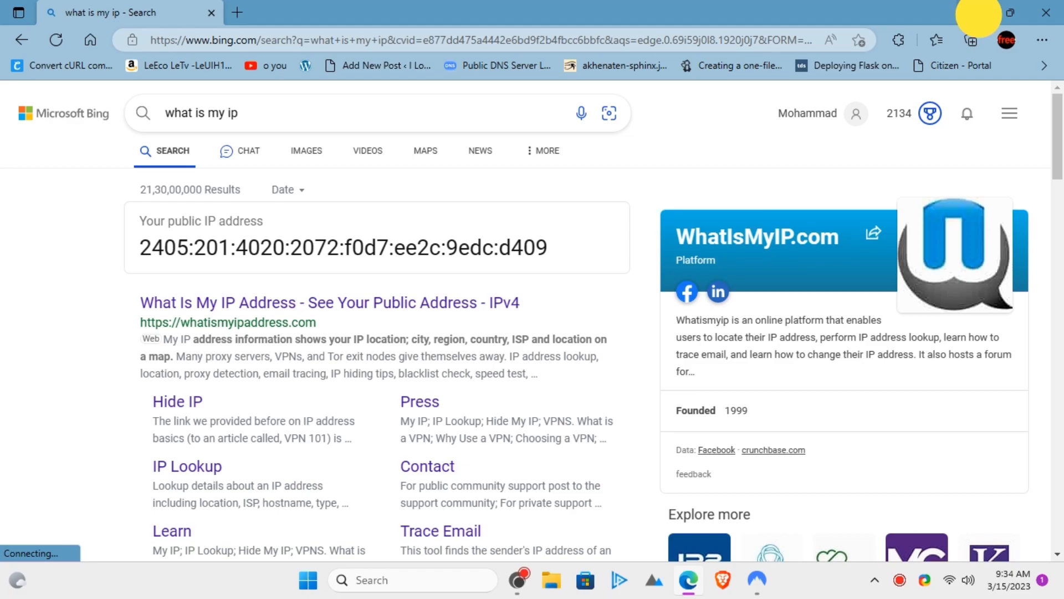
pyautogui.click(756, 579)
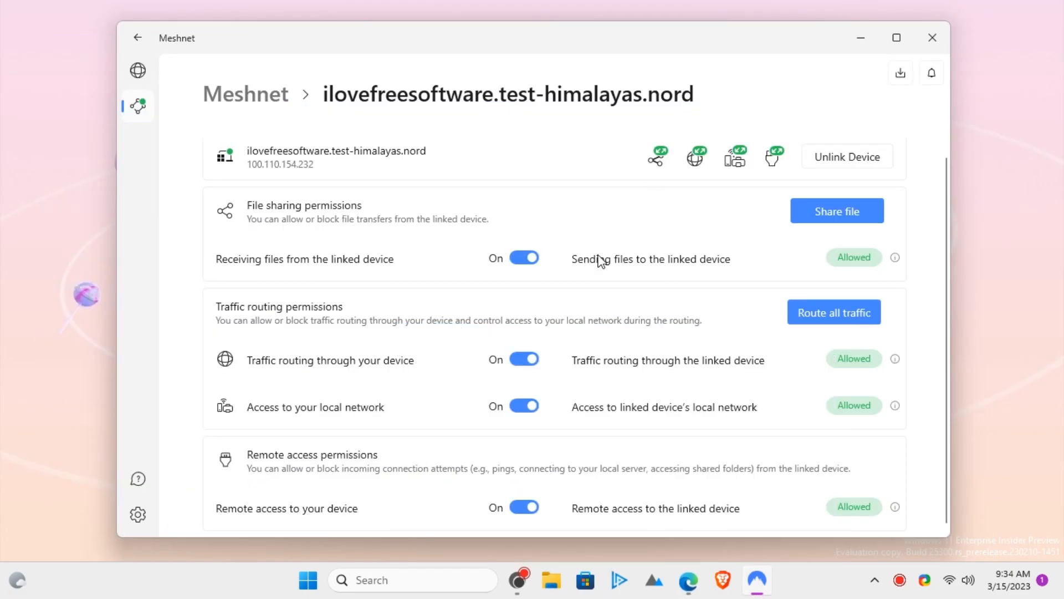
pyautogui.moveTo(761, 330)
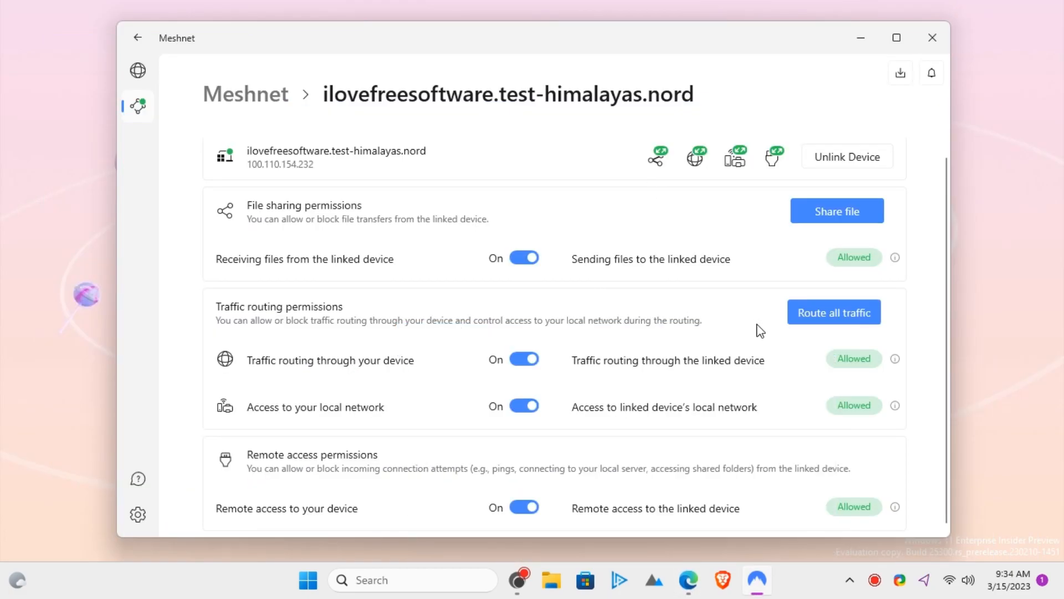
# Route all traffic through the linked device and confirm the browser IP is now 49.36.137.43
pyautogui.click(833, 312)
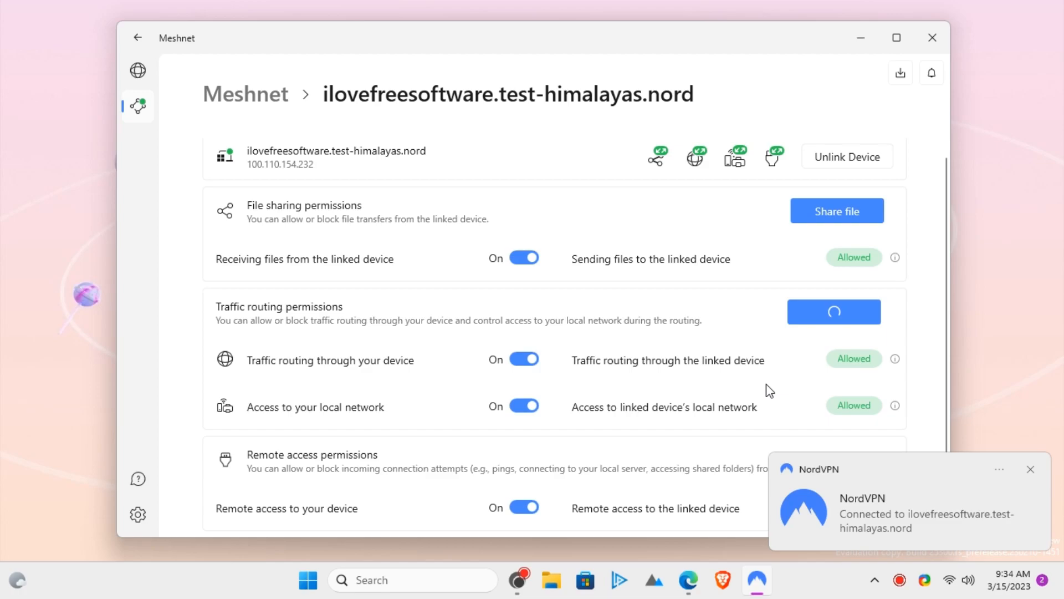
pyautogui.moveTo(837, 553)
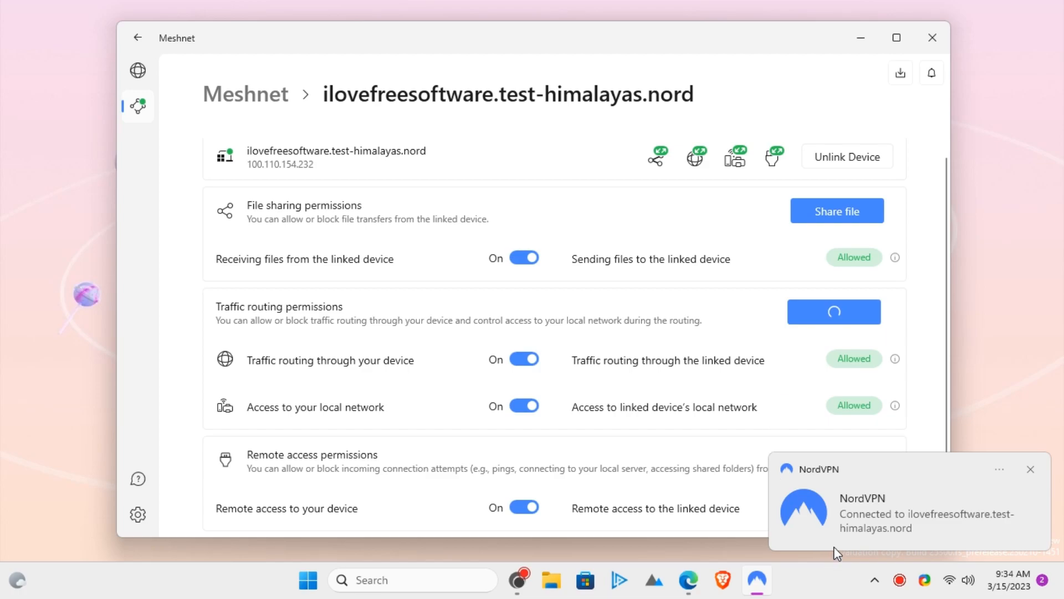
pyautogui.moveTo(767, 485)
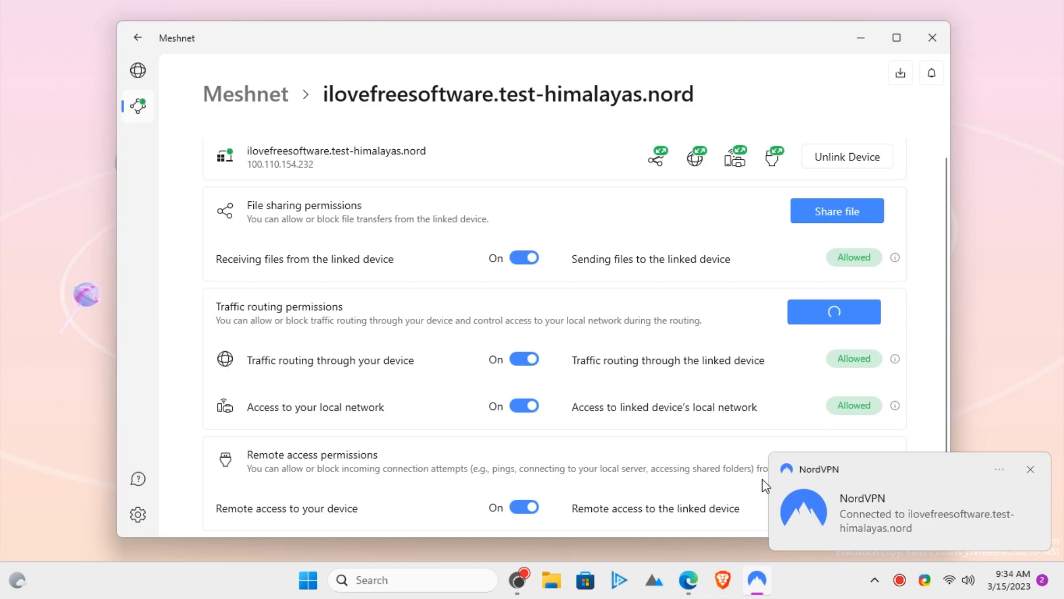
pyautogui.click(834, 312)
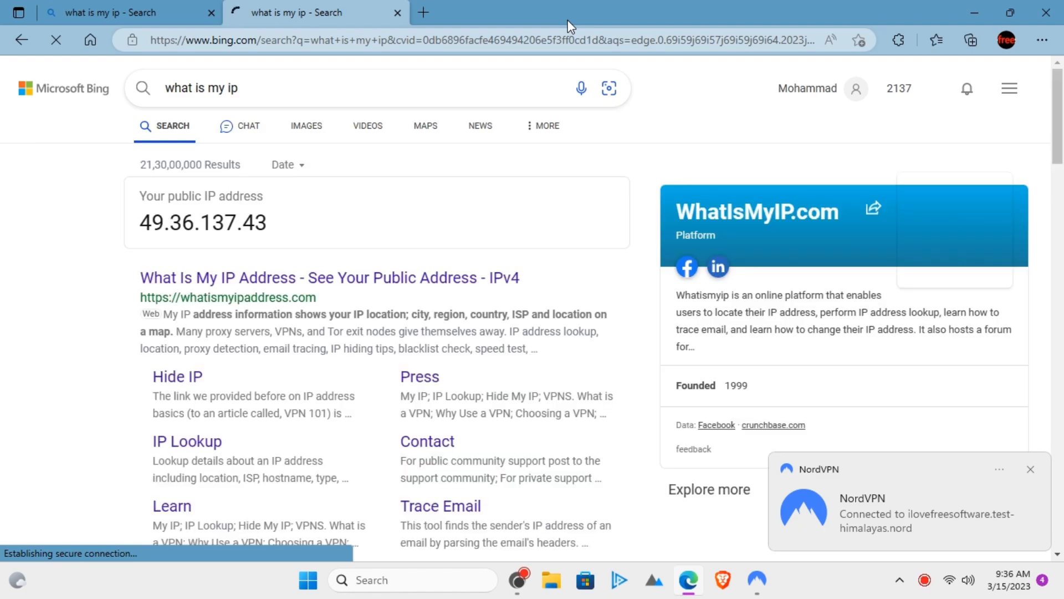
pyautogui.moveTo(409, 215)
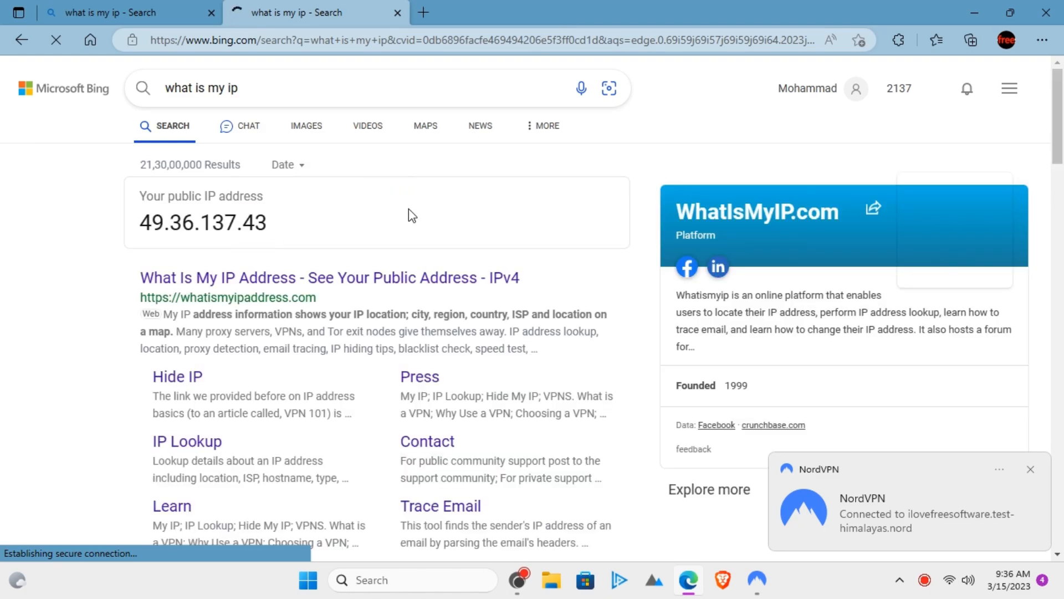
pyautogui.click(756, 580)
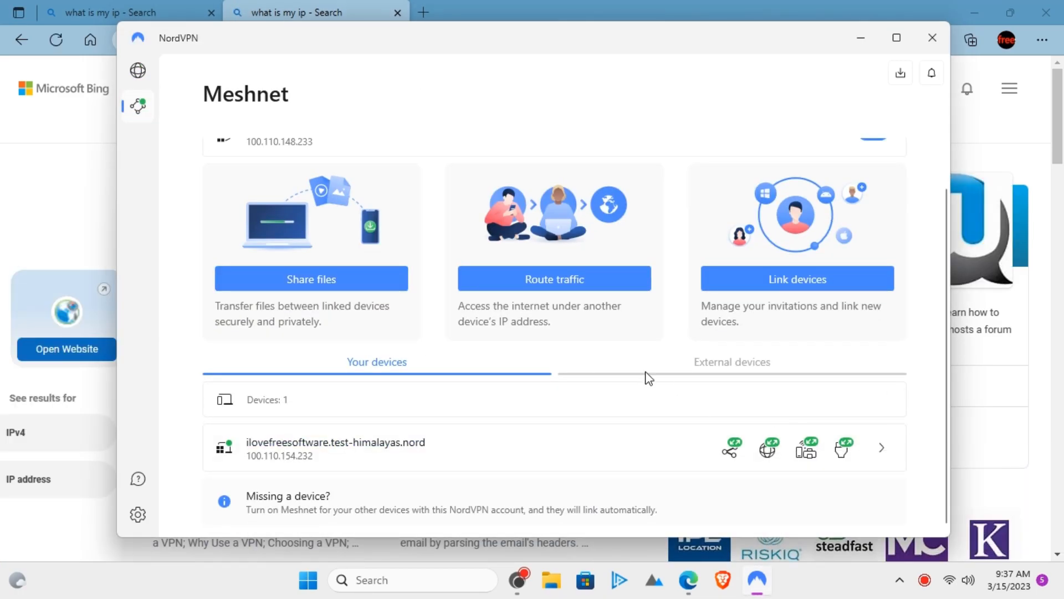
pyautogui.click(519, 579)
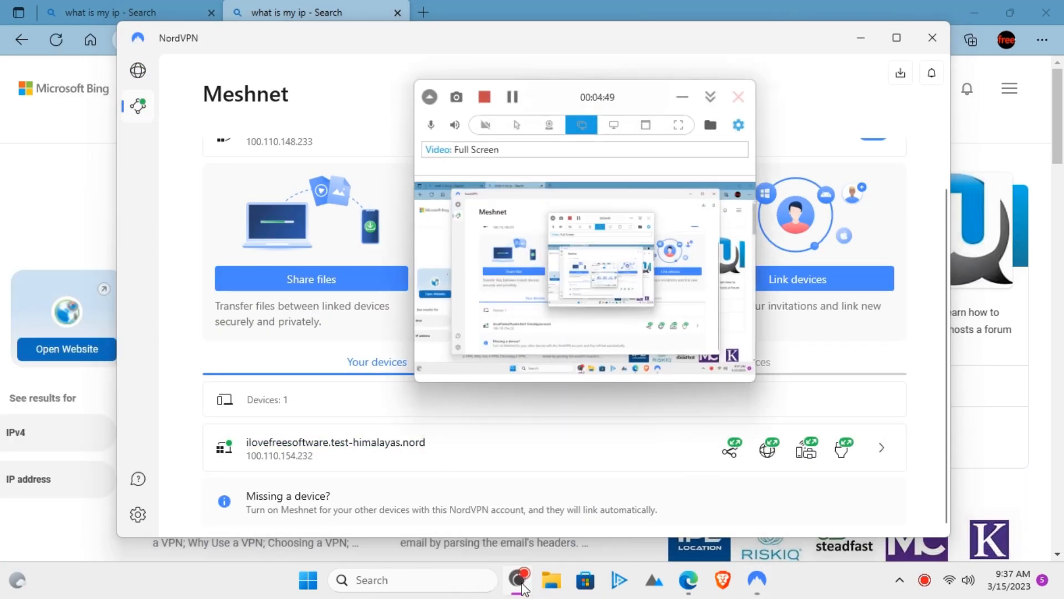